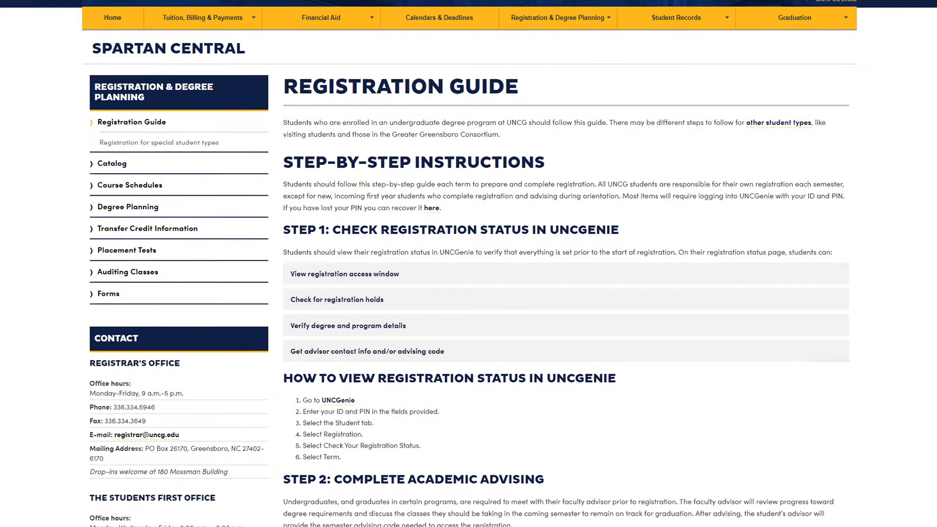
- Expand the registration access window and registration holds items, then go to Home
{"action": "scroll", "scroll_direction": "down", "scroll_amount": 3}
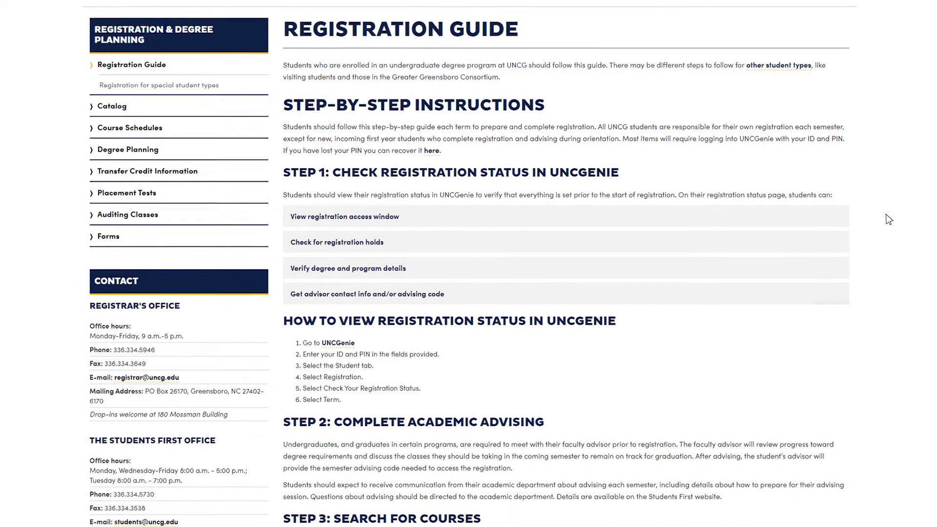
{"action": "left_click", "coordinate": [344, 217]}
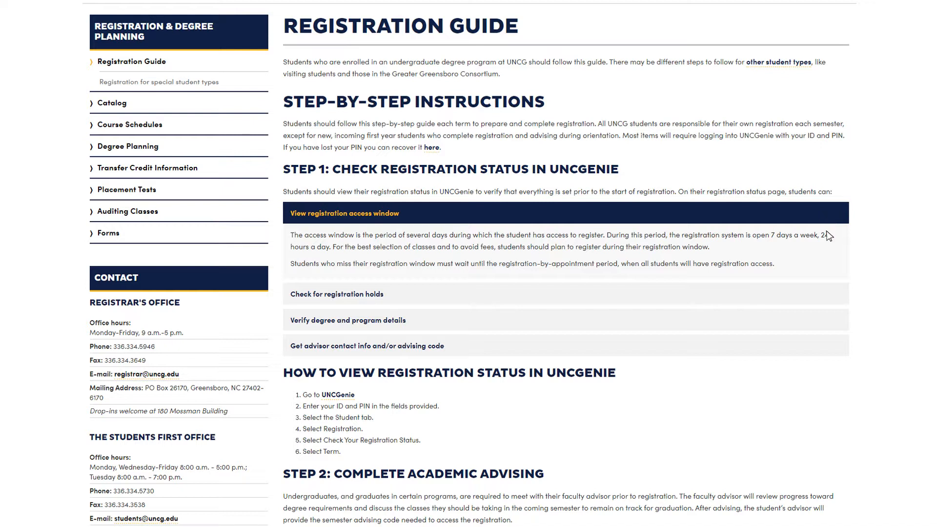
{"action": "left_click", "coordinate": [336, 294]}
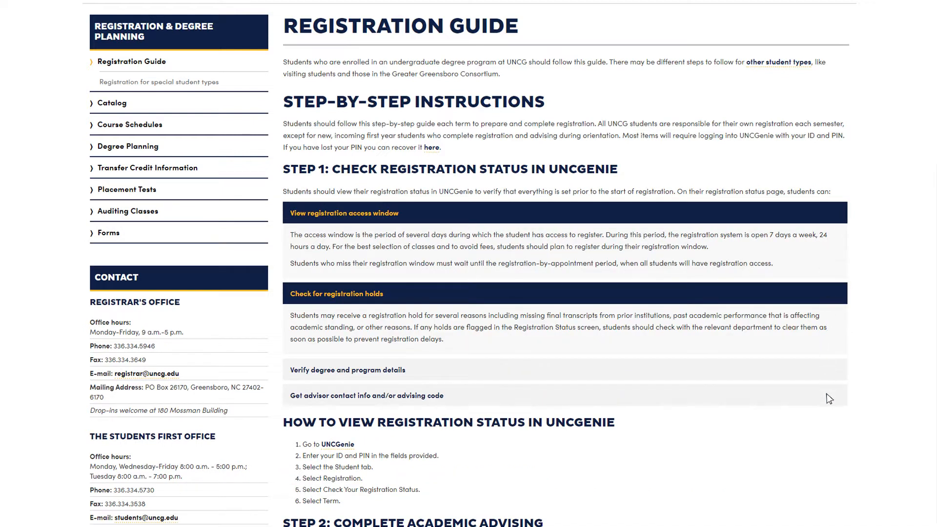
{"action": "left_click", "coordinate": [366, 395]}
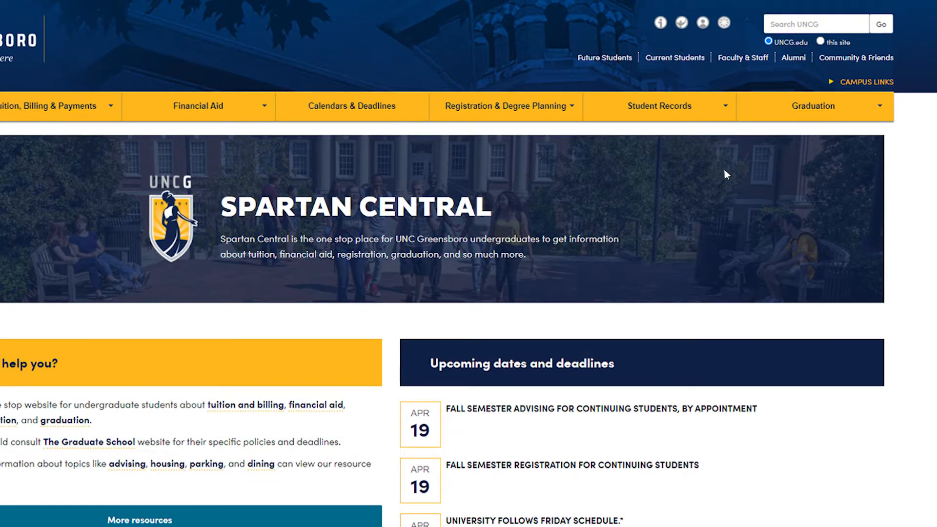
- Choose Course Schedules from the Registration & Degree Planning menu
{"action": "left_click", "coordinate": [506, 105]}
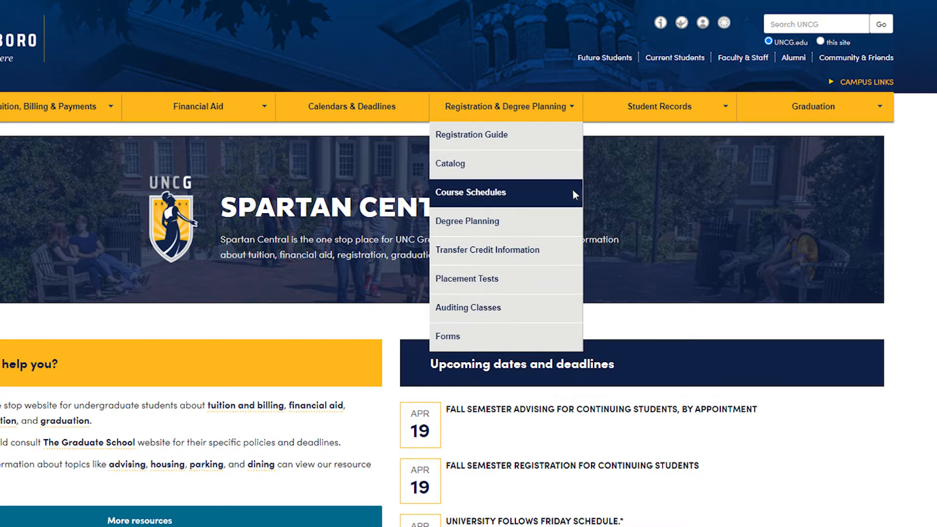
{"action": "left_click", "coordinate": [470, 192]}
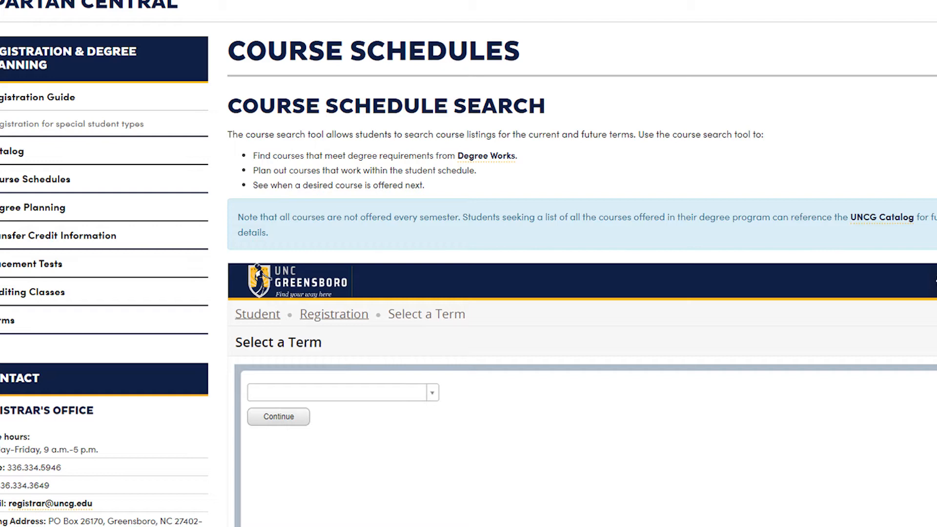
- Select Fall 2021 in the Select a Term form and continue to Browse Classes
{"action": "scroll", "scroll_direction": "down", "scroll_amount": 3}
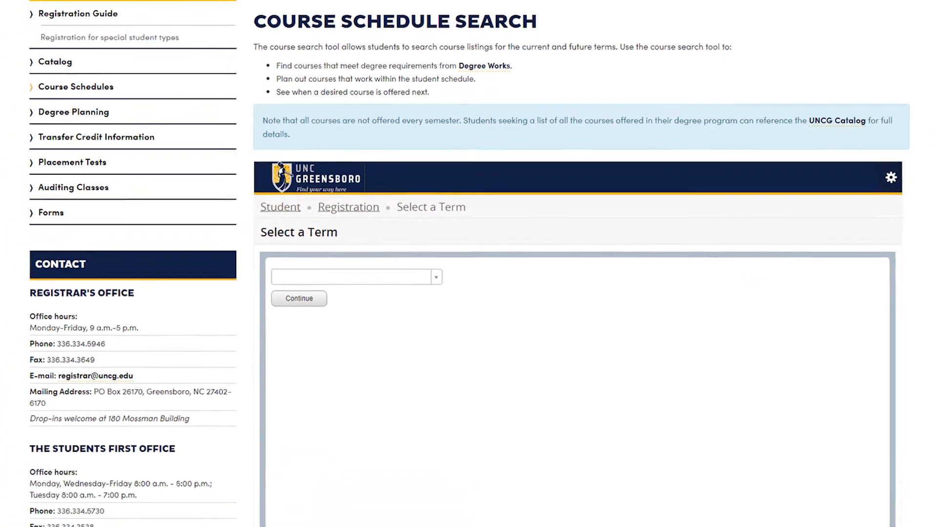
{"action": "scroll", "scroll_direction": "down", "scroll_amount": 3}
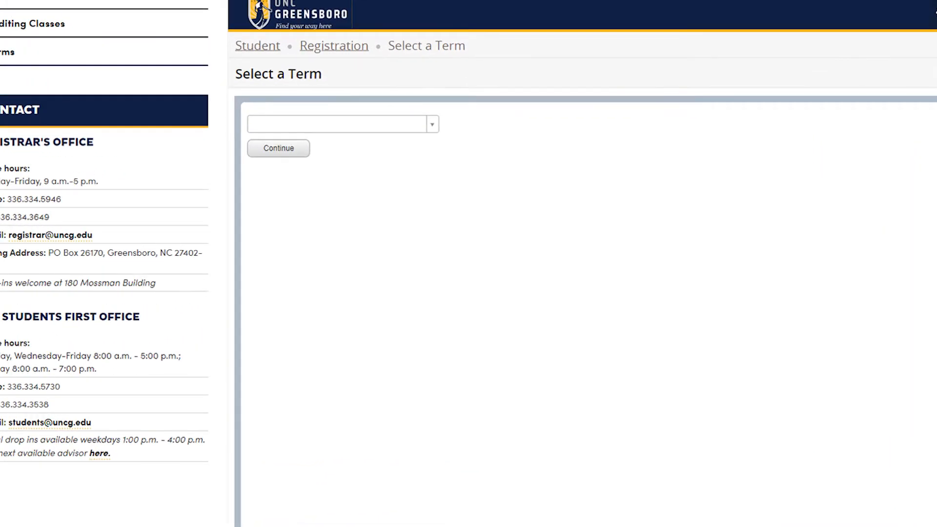
{"action": "mouse_move", "coordinate": [507, 51]}
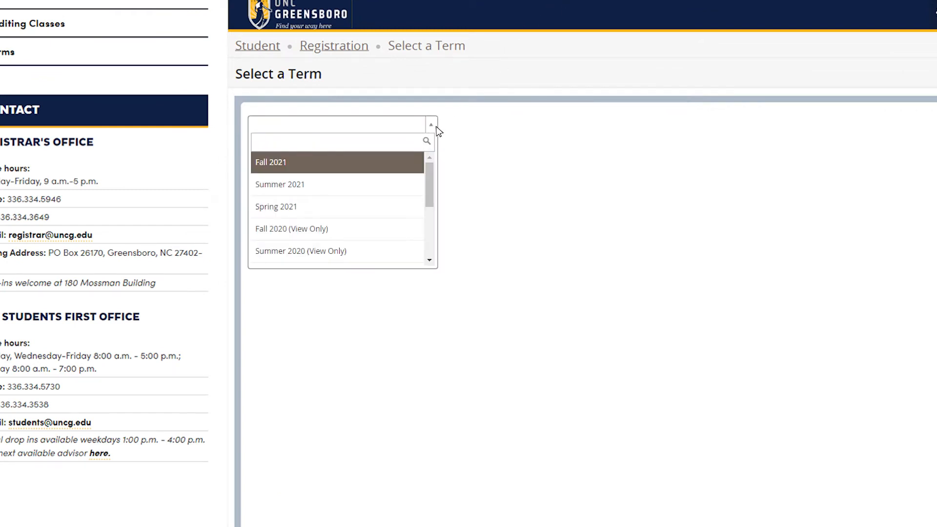
{"action": "mouse_move", "coordinate": [331, 166]}
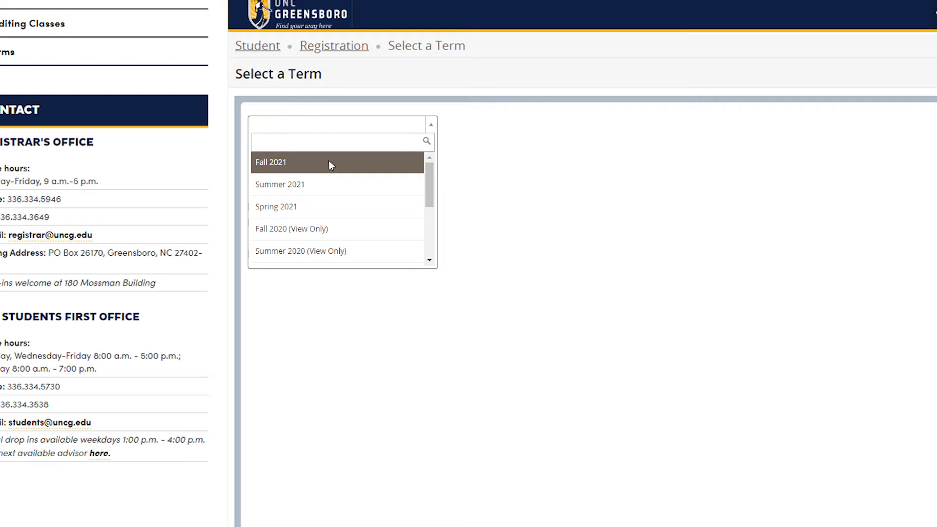
{"action": "left_click", "coordinate": [270, 162]}
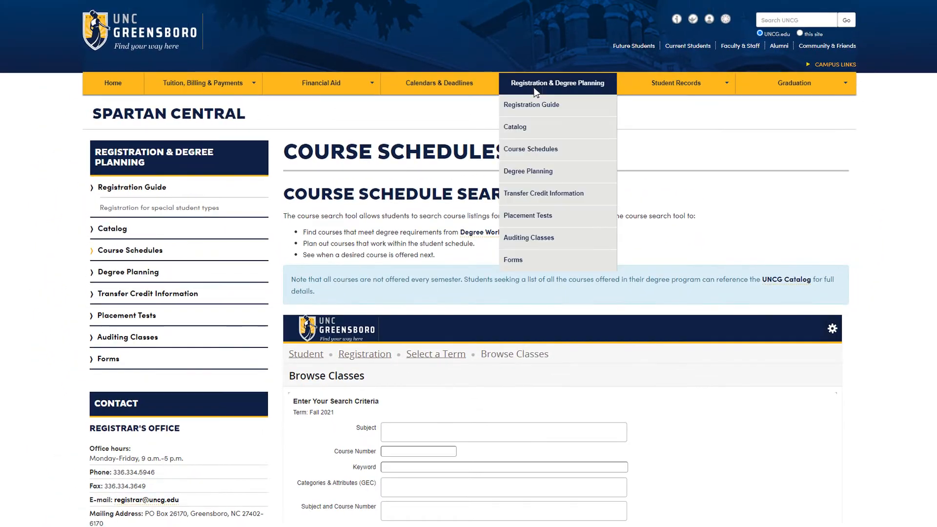
{"action": "mouse_move", "coordinate": [534, 130]}
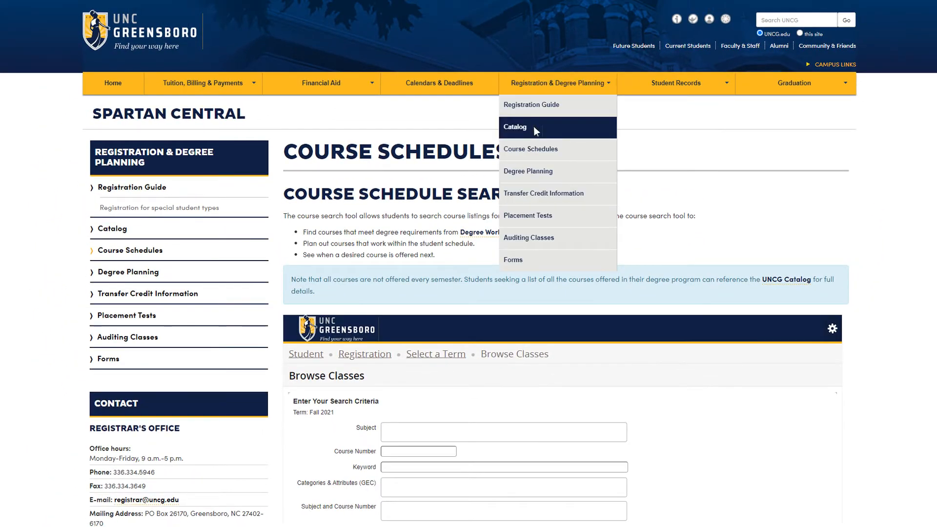
- Launch the Fall 2021 course search in a separate full window
{"action": "left_click", "coordinate": [514, 127]}
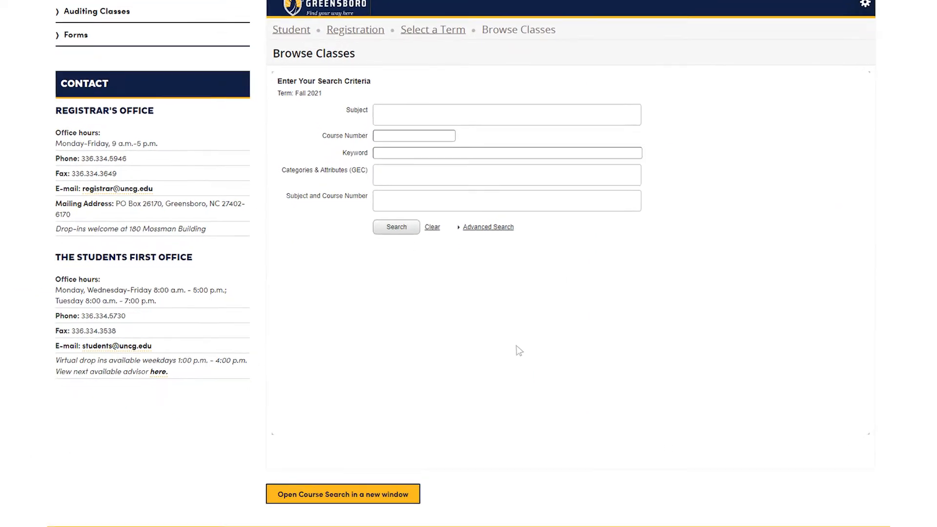
{"action": "scroll", "scroll_direction": "down", "scroll_amount": 3}
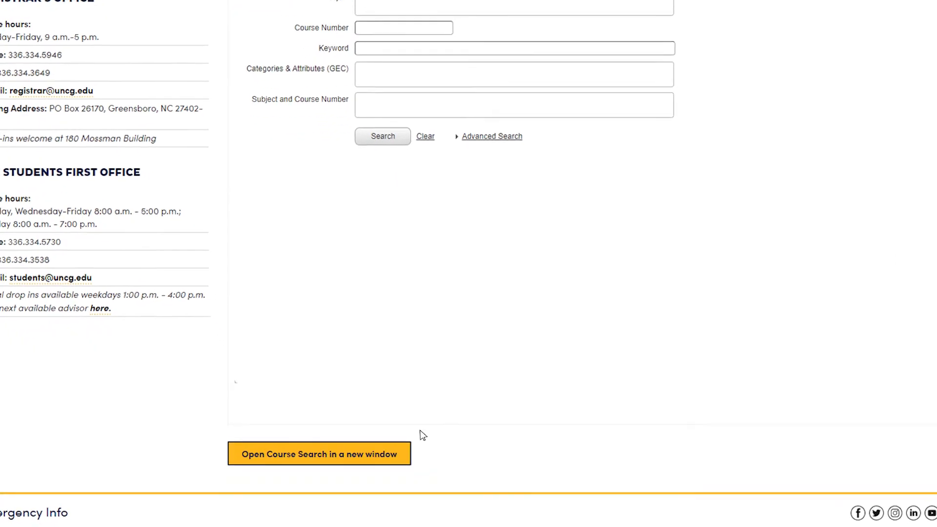
{"action": "left_click", "coordinate": [319, 453]}
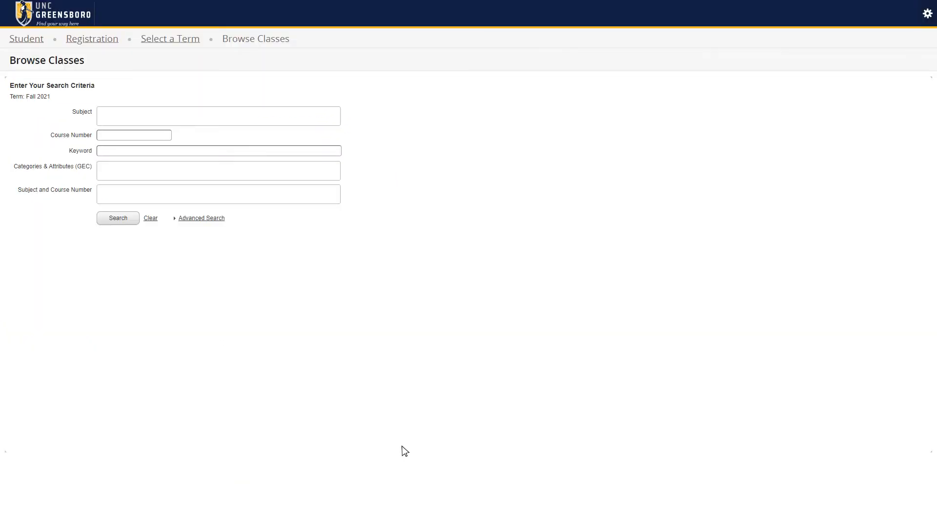
- Search Fall 2021 classes with Subject French and Course Number 101
{"action": "type", "text": "101"}
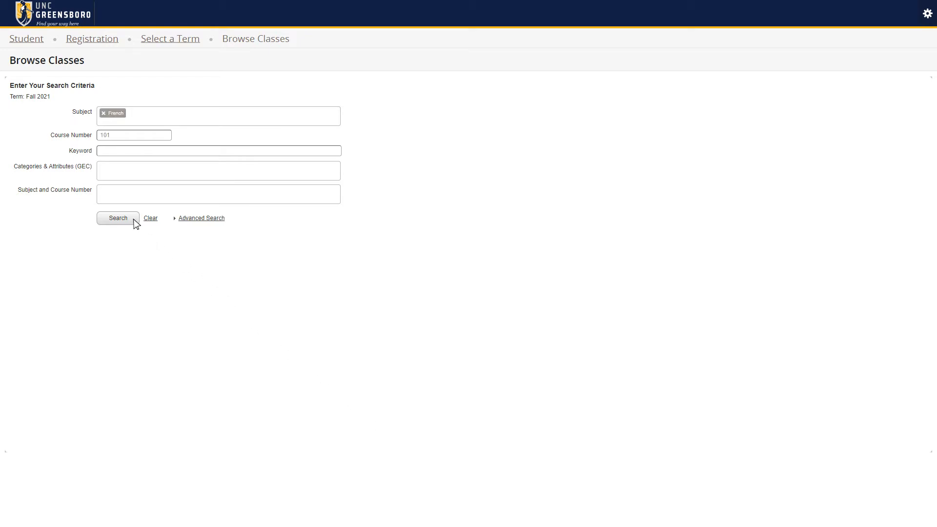
{"action": "left_click", "coordinate": [117, 218]}
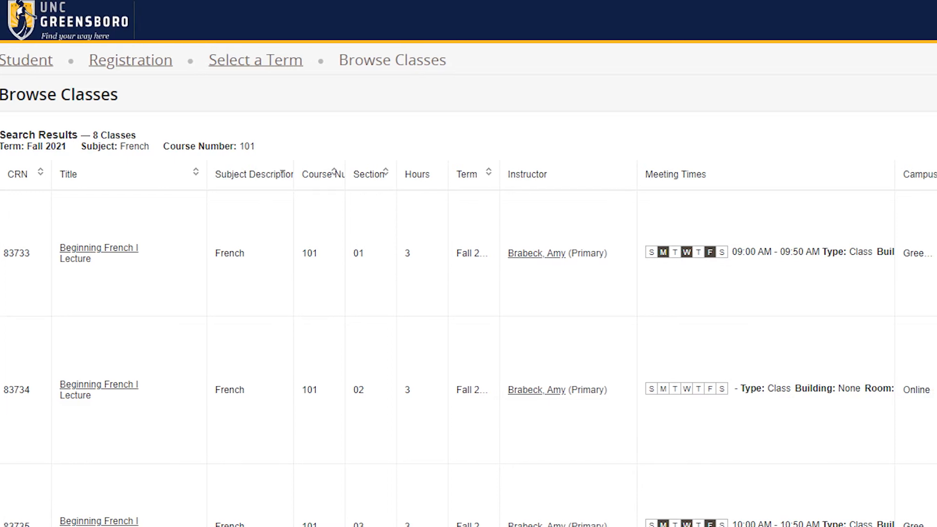
- Browse the eight results and view details for Beginning French I section 01 (CRN 83733)
{"action": "scroll", "scroll_direction": "right", "scroll_amount": 3}
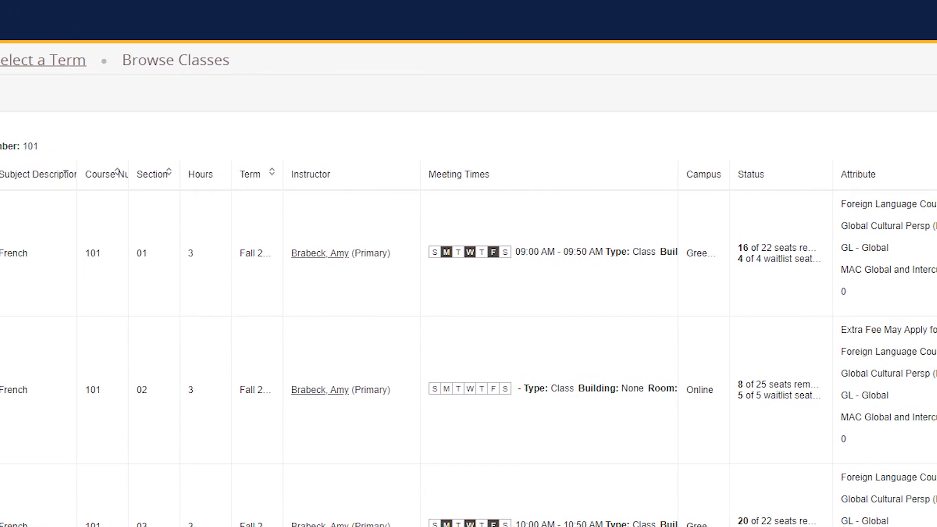
{"action": "scroll", "scroll_direction": "down", "scroll_amount": 3}
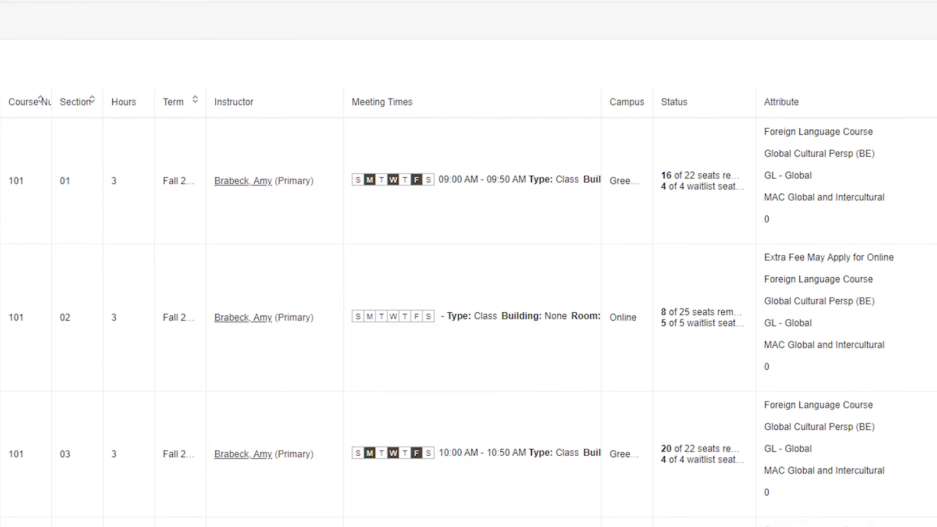
{"action": "scroll", "scroll_direction": "down", "scroll_amount": 3}
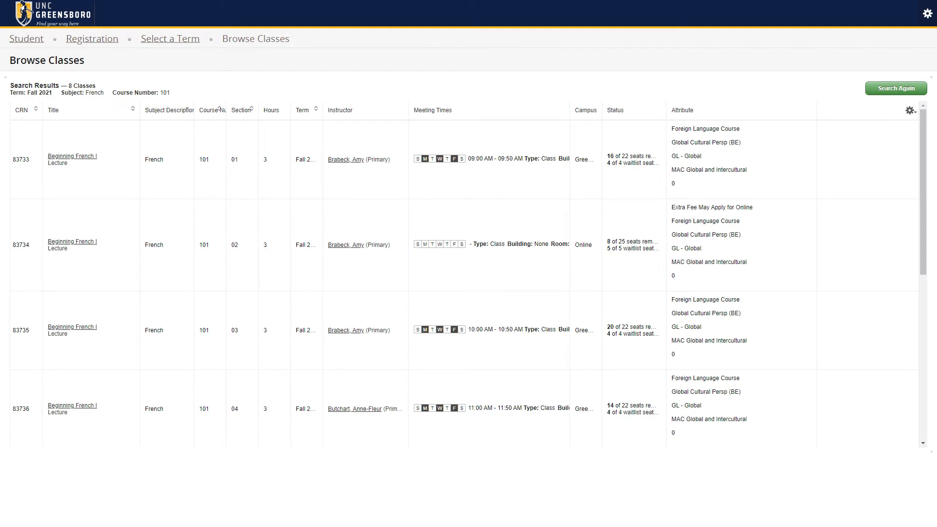
{"action": "mouse_move", "coordinate": [136, 224]}
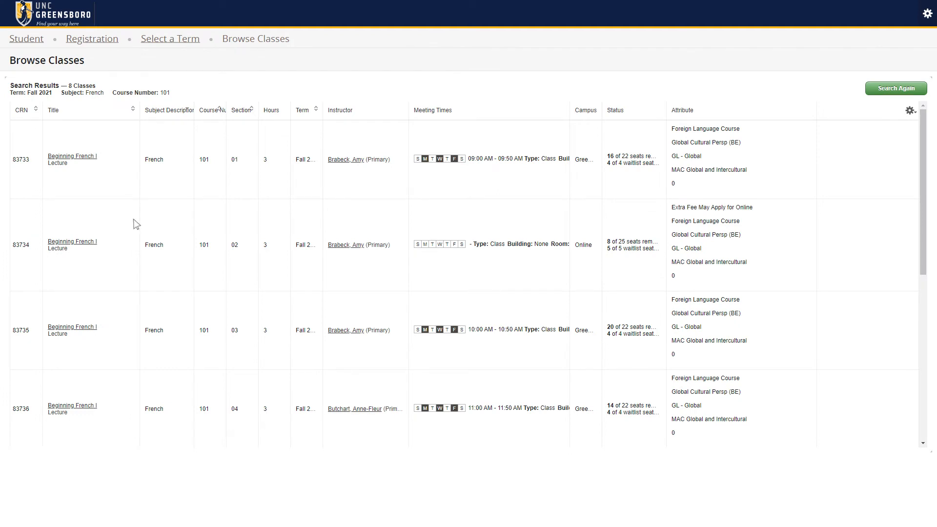
{"action": "left_click", "coordinate": [72, 156]}
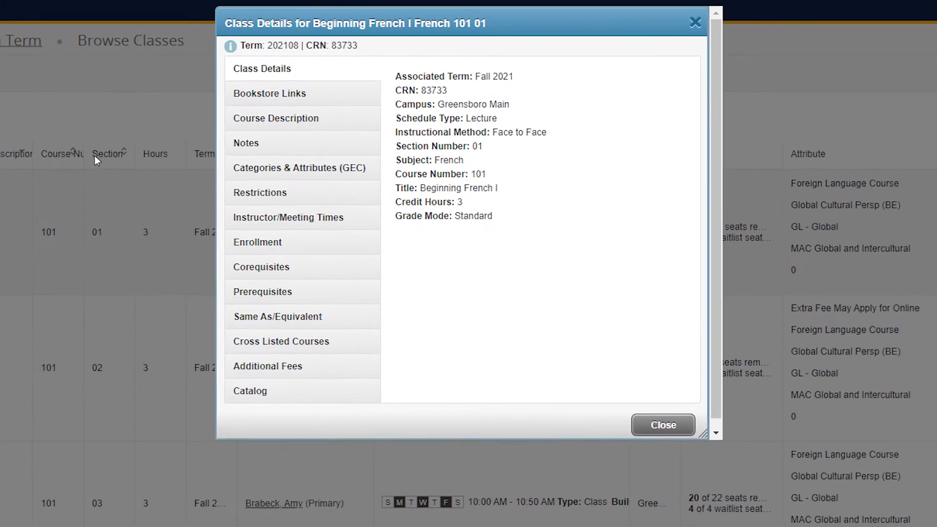
- View the Instructor/Meeting Times for section 01, then go back via Search Again
{"action": "left_click", "coordinate": [288, 218]}
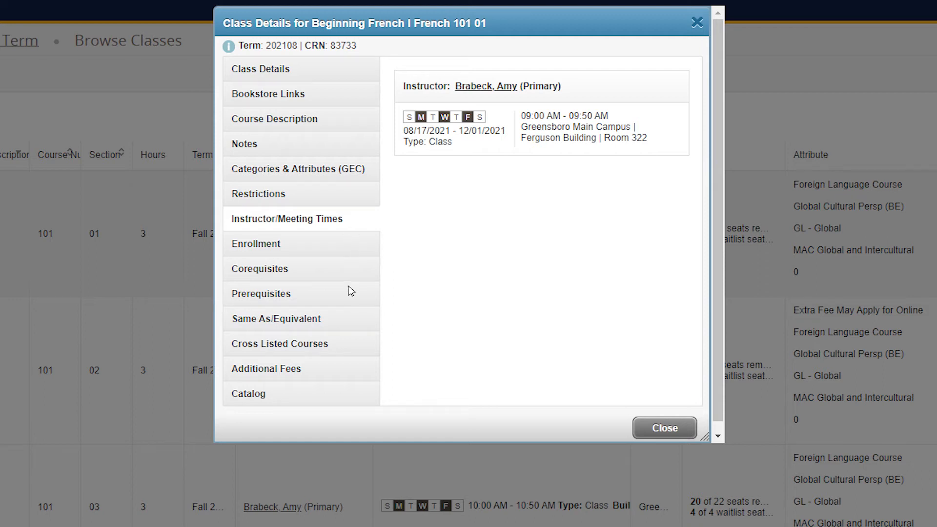
{"action": "left_click", "coordinate": [261, 294]}
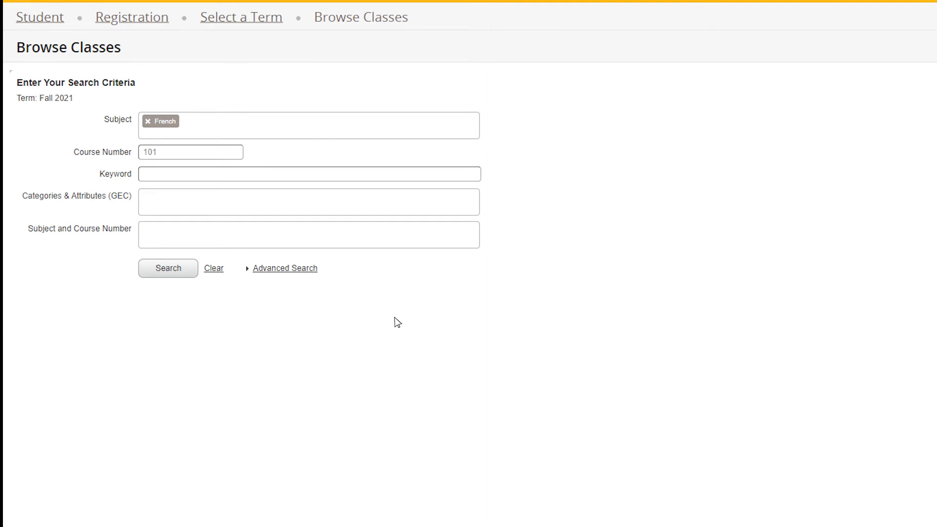
- Expand the Advanced Search criteria under the French 101 fields and review them
{"action": "left_click", "coordinate": [284, 268]}
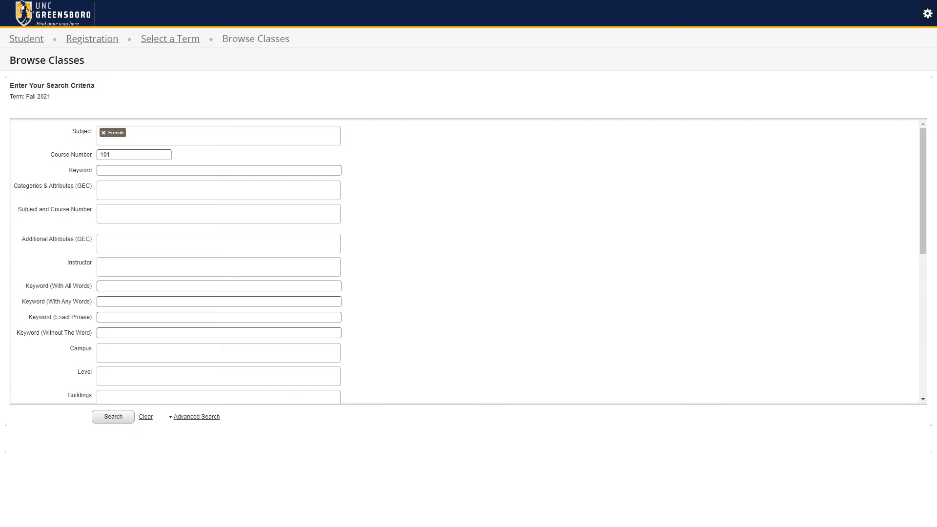
{"action": "scroll", "scroll_direction": "down", "scroll_amount": 3}
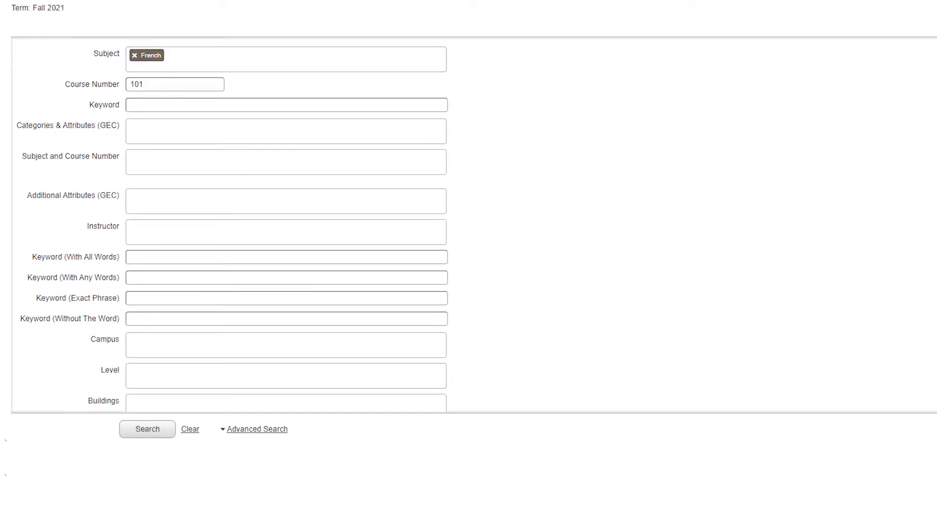
{"action": "scroll", "scroll_direction": "down", "scroll_amount": 3}
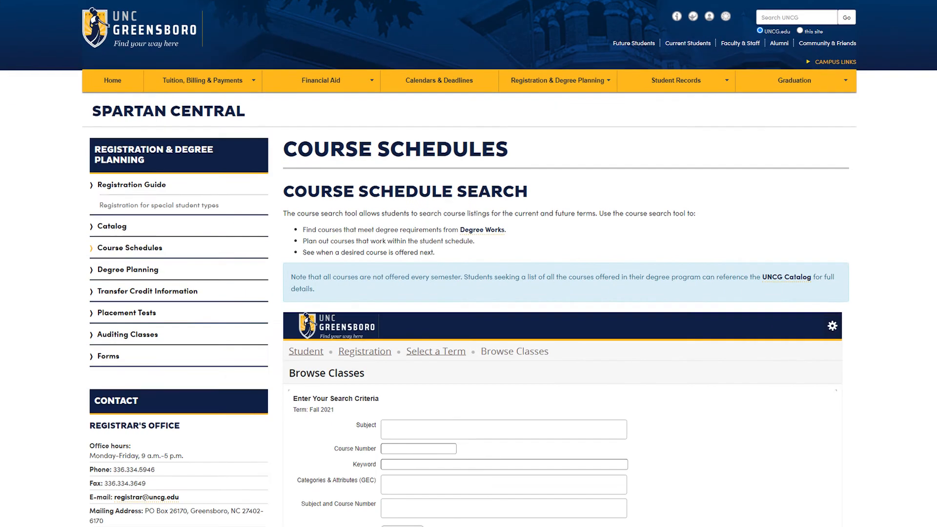
- Scroll the Course Schedules page down to the empty embedded Browse Classes form
{"action": "scroll", "scroll_direction": "down", "scroll_amount": 3}
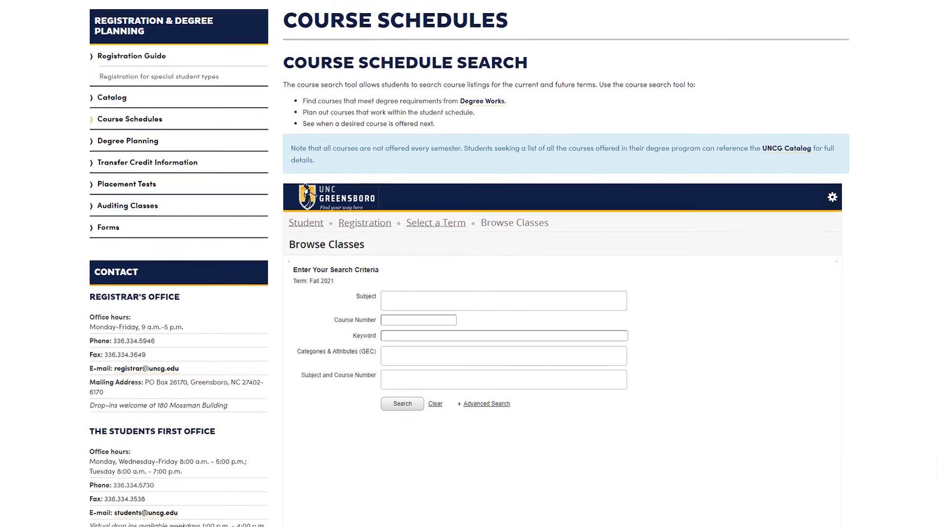
{"action": "scroll", "scroll_direction": "down", "scroll_amount": 3}
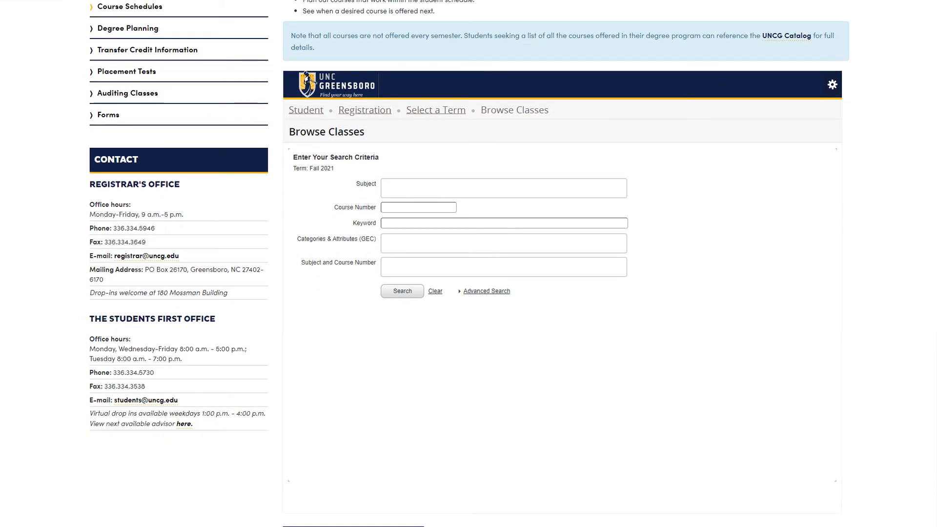
{"action": "scroll", "scroll_direction": "down", "scroll_amount": 3}
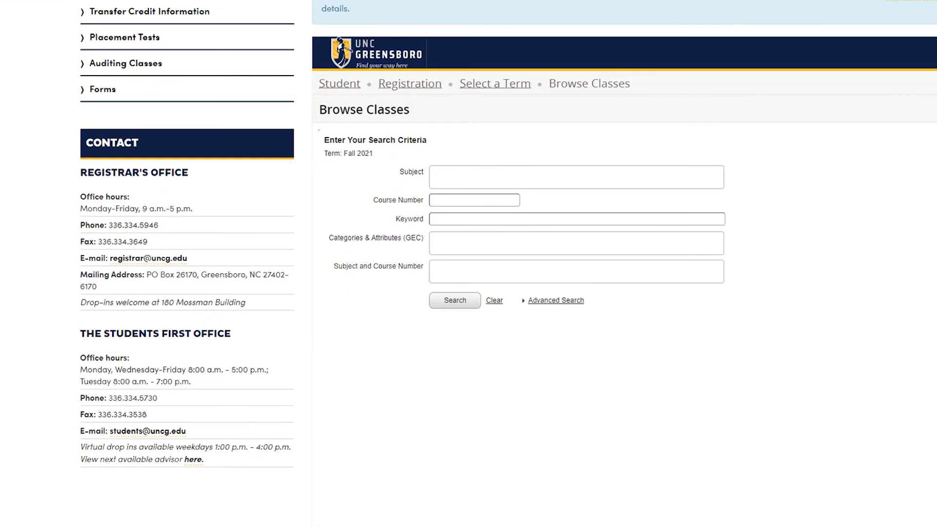
{"action": "scroll", "scroll_direction": "down", "scroll_amount": 3}
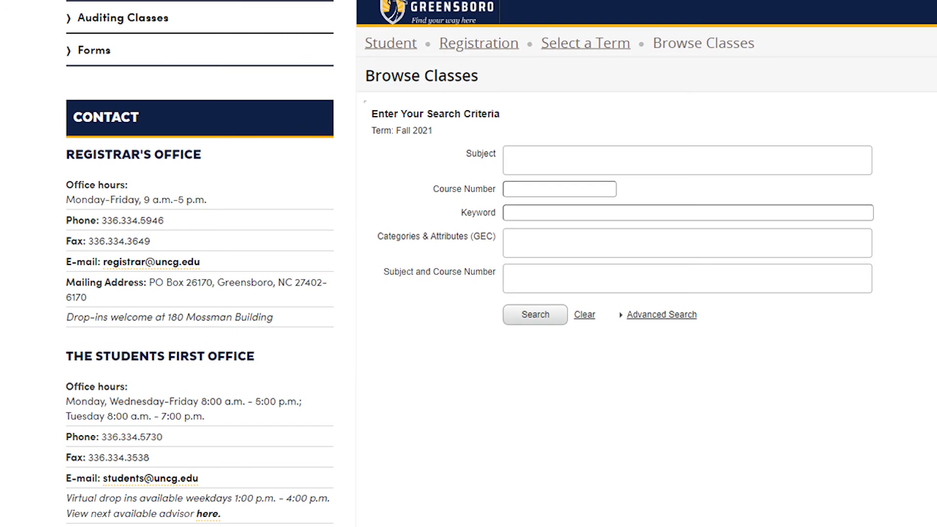